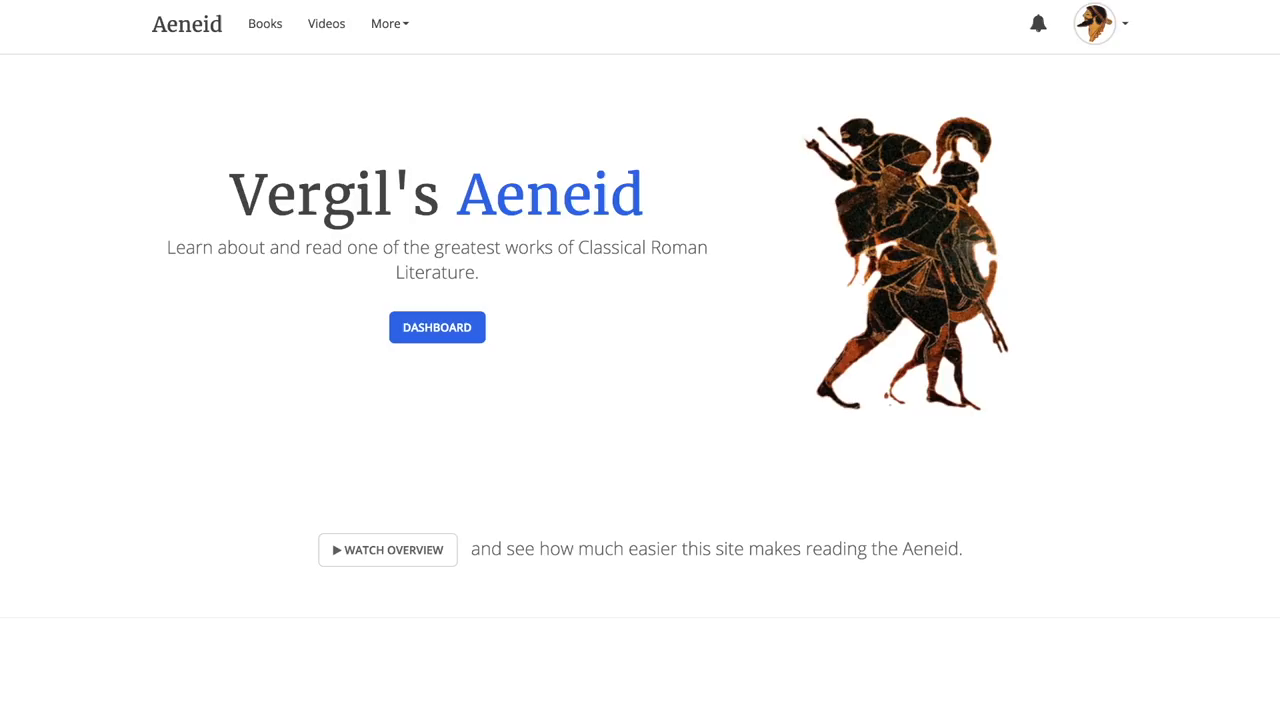
# Enter the reader from DASHBOARD at Book 4.304–319, with 'tandem' glossed as 'at length, at last'
pyautogui.click(436, 327)
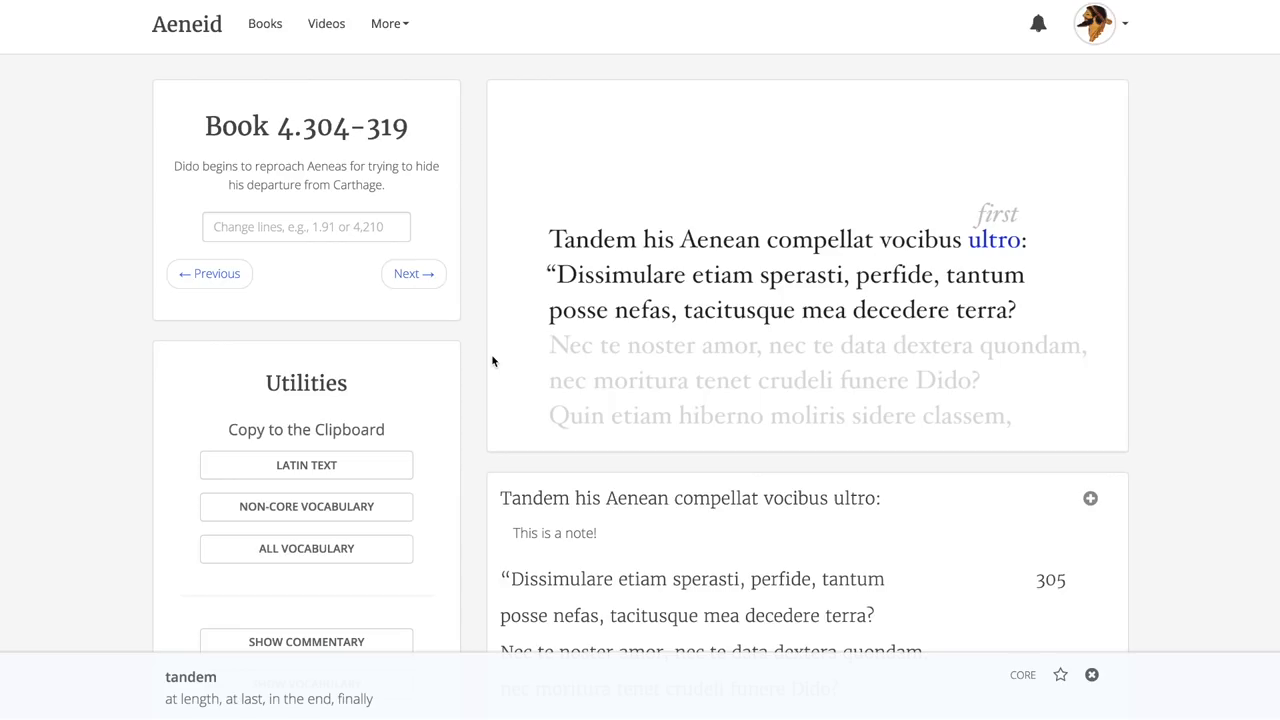
# Switch to the Videos page listing lesson videos for Books 4 and 6
pyautogui.click(326, 23)
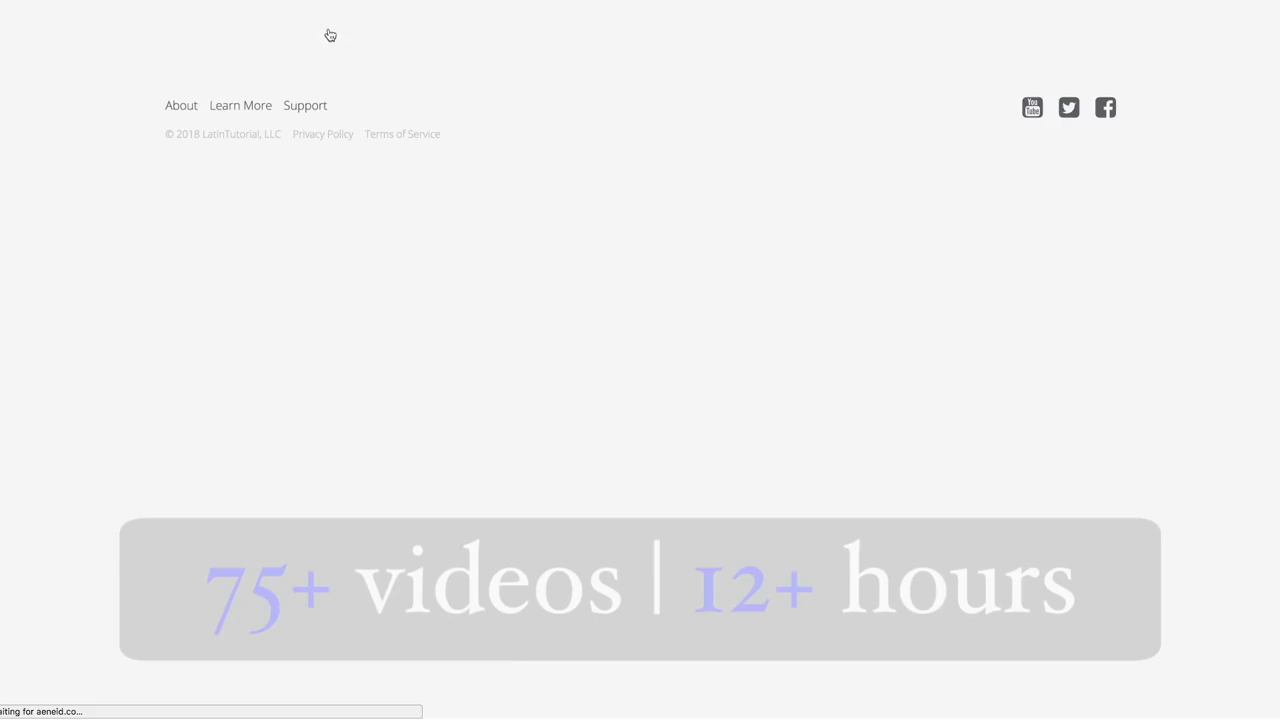
pyautogui.click(327, 24)
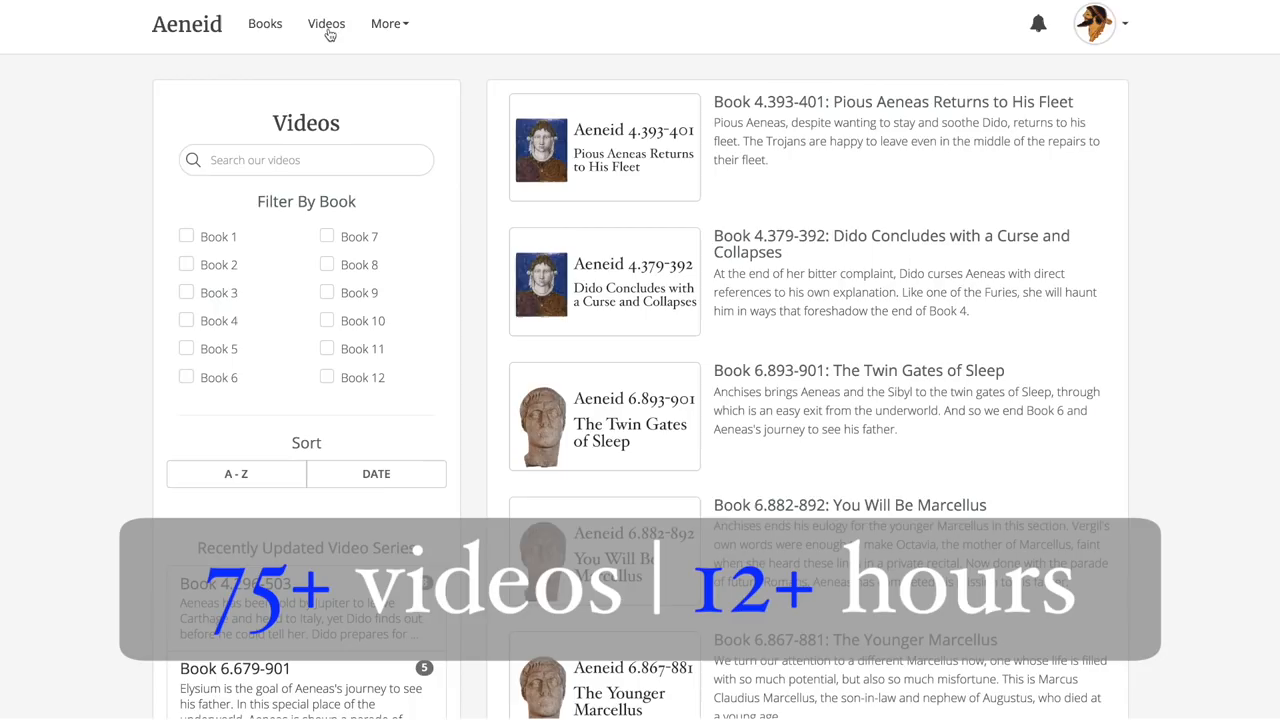